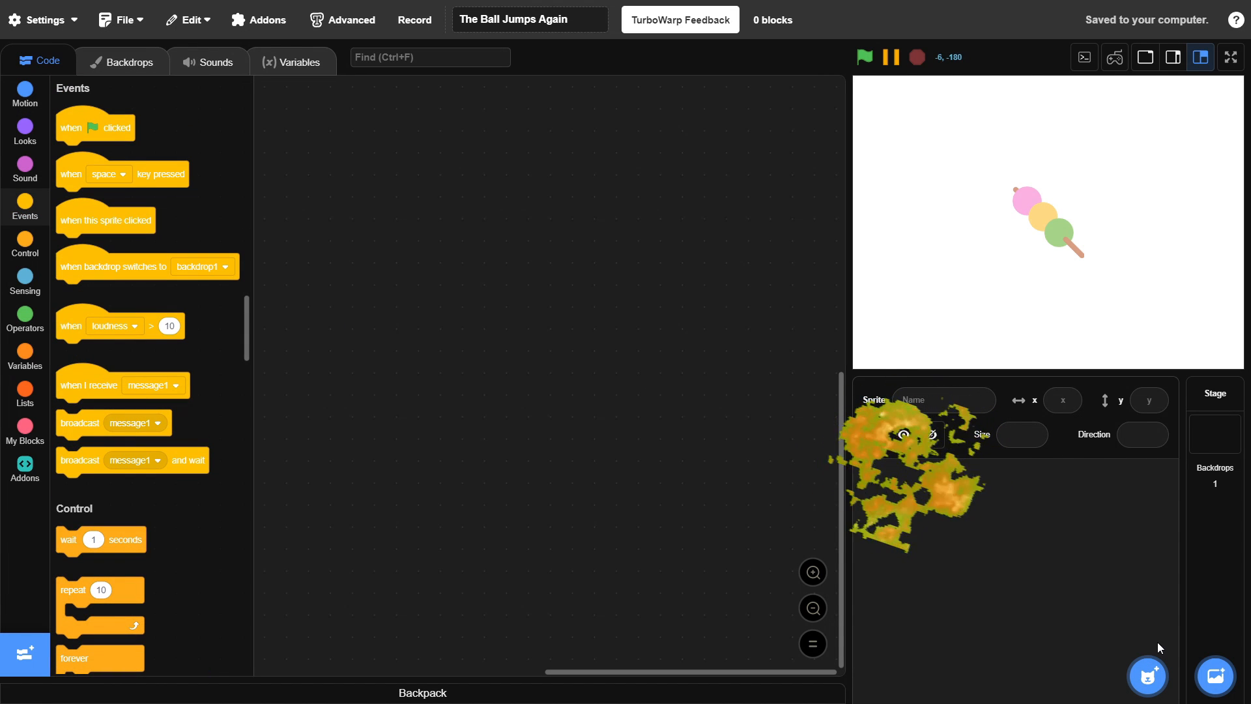
# - Paint a Level sprite with a black ground line, add a Ball sprite, and select Ball
pyautogui.click(1148, 676)
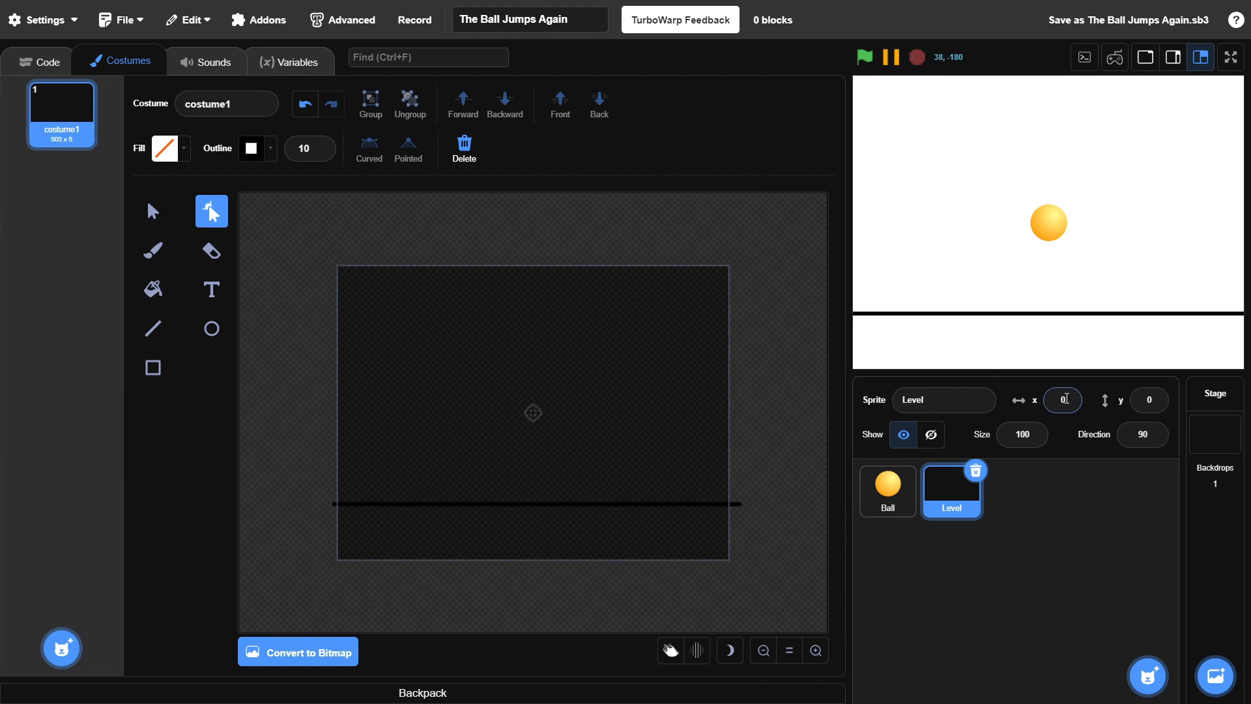
pyautogui.click(46, 61)
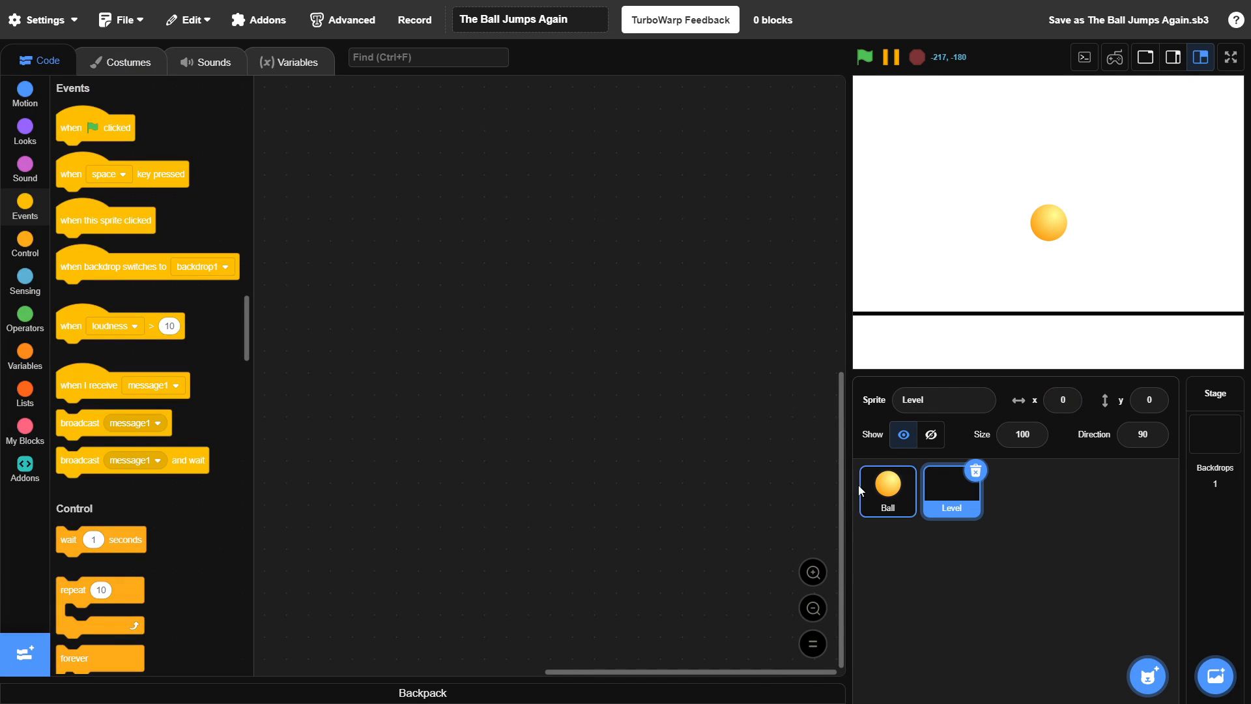
pyautogui.click(886, 490)
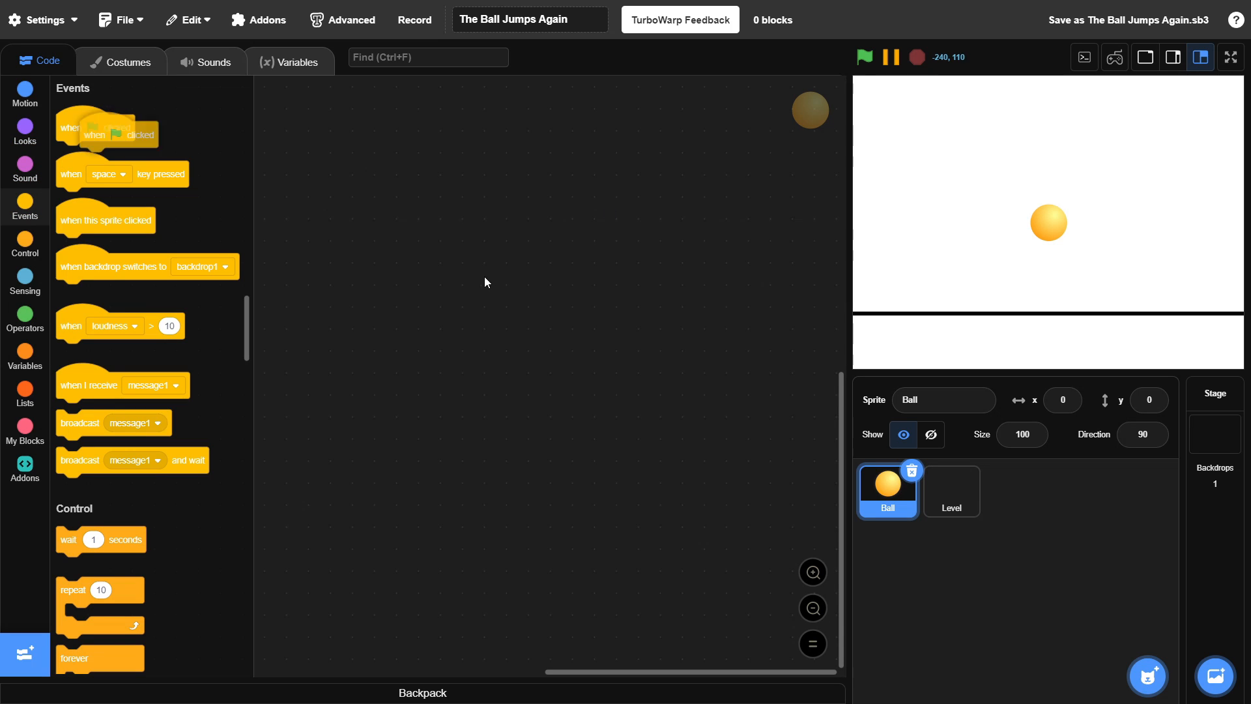
# - Script Ball's arrow-key x/y velocity movement and a fading, shrinking clone trail
pyautogui.click(25, 317)
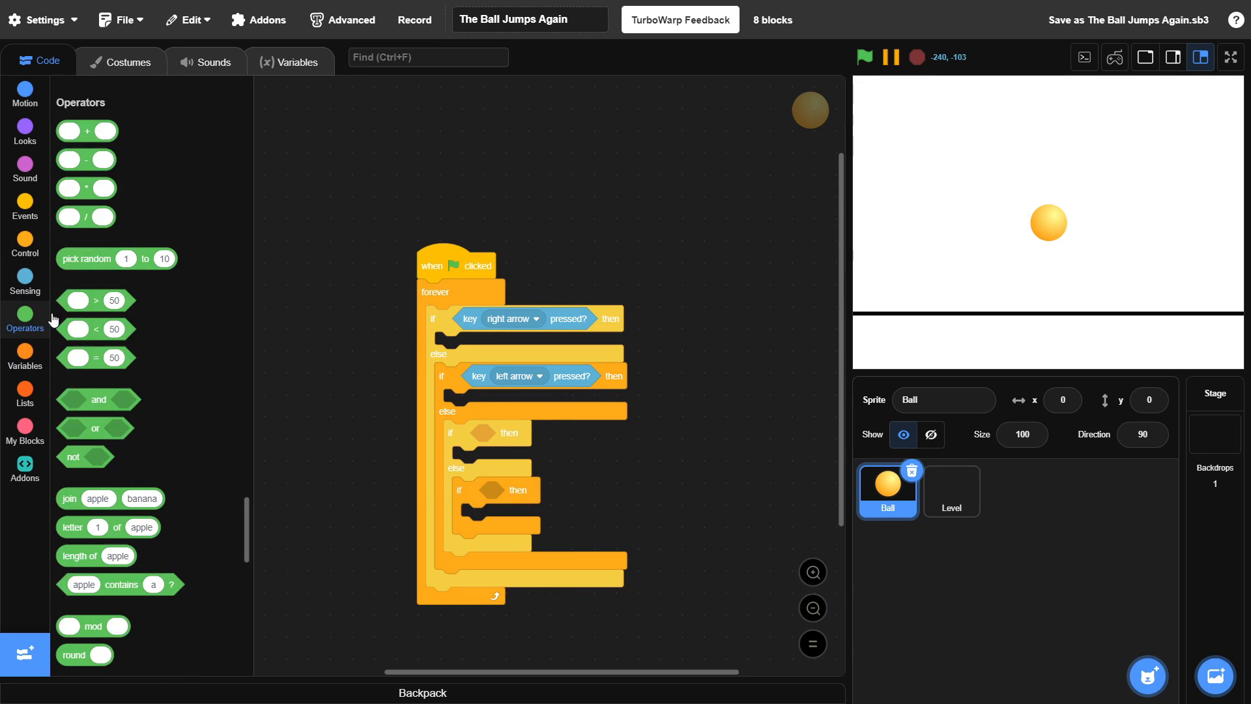
pyautogui.click(25, 243)
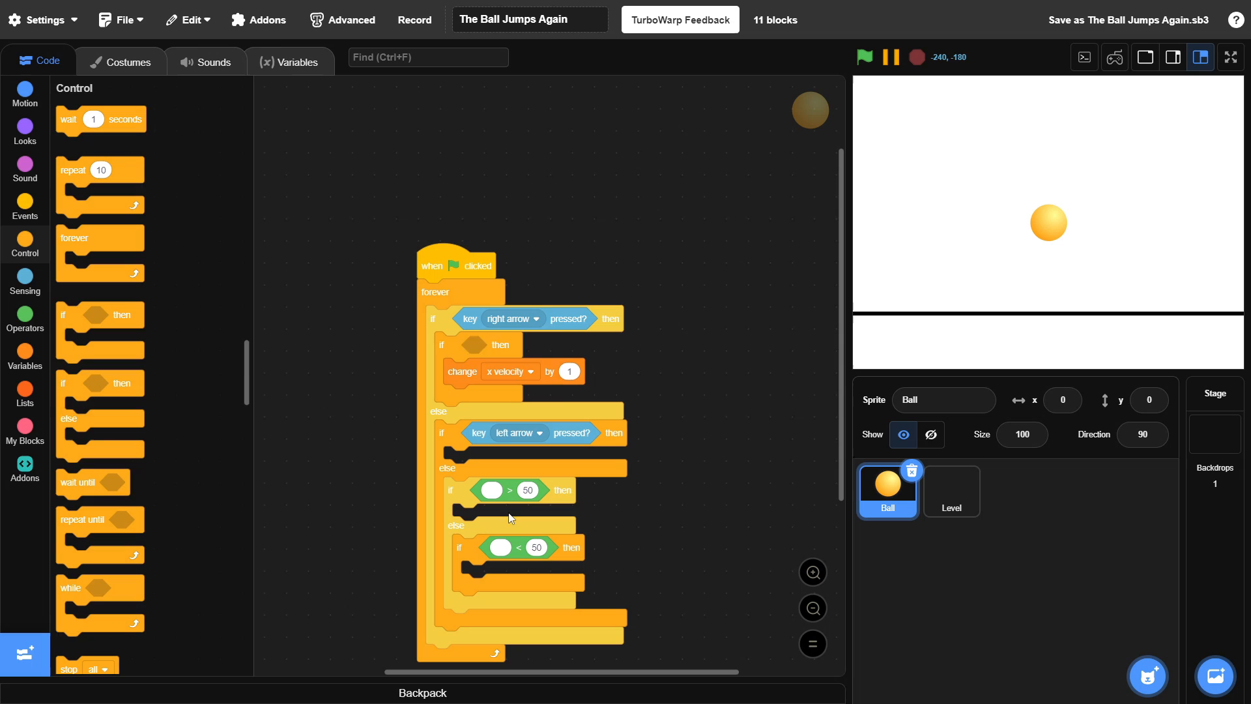
pyautogui.click(25, 354)
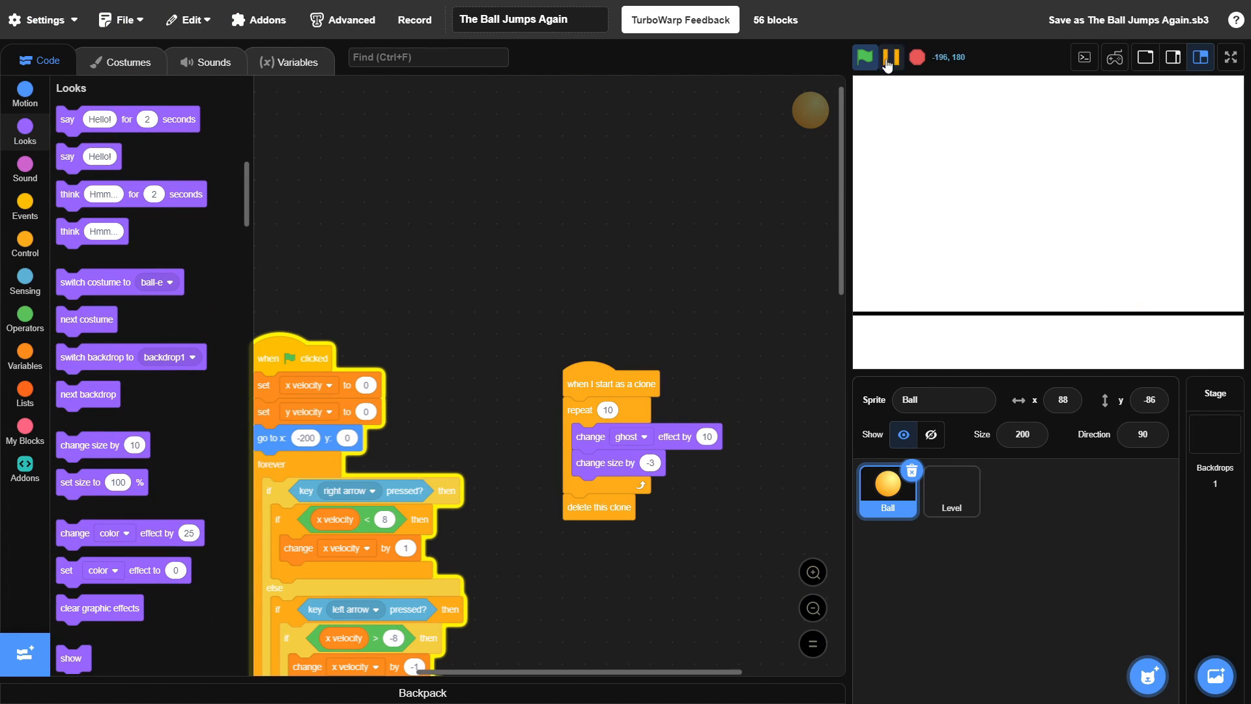
# - Test movement, draw level 1's three platforms with 'Don't fall!', and a red-spike level 2
pyautogui.click(864, 57)
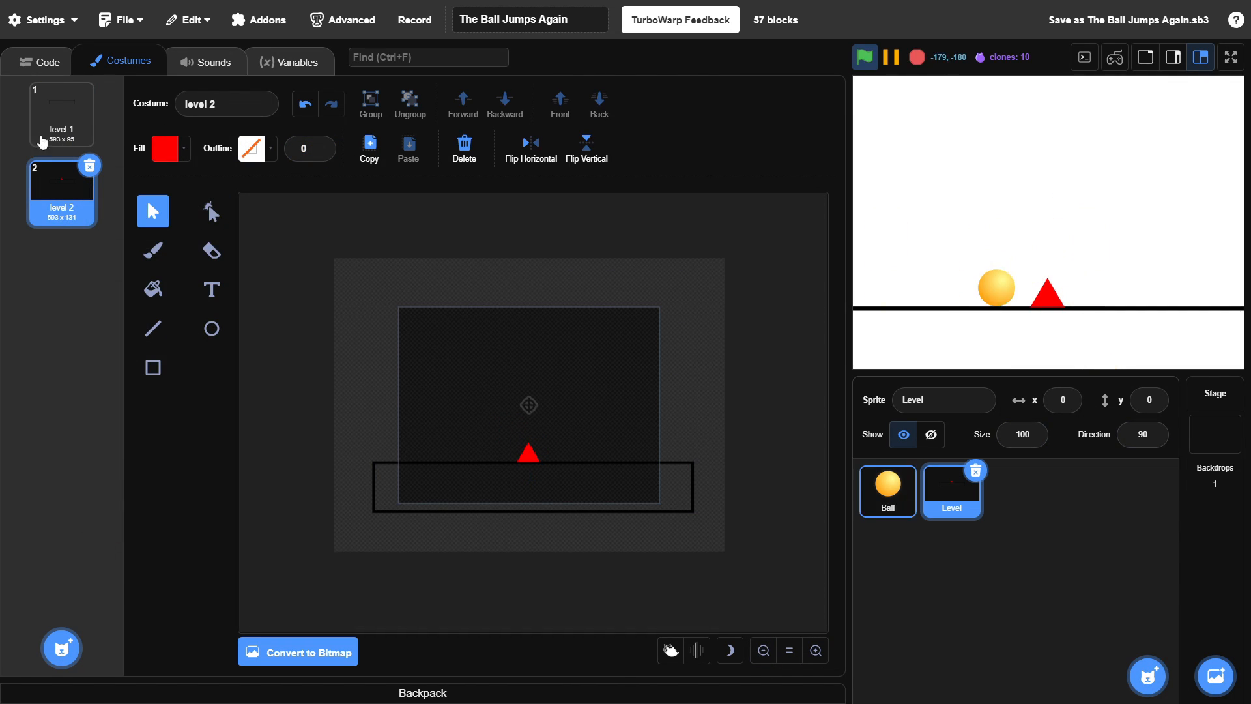
pyautogui.click(886, 489)
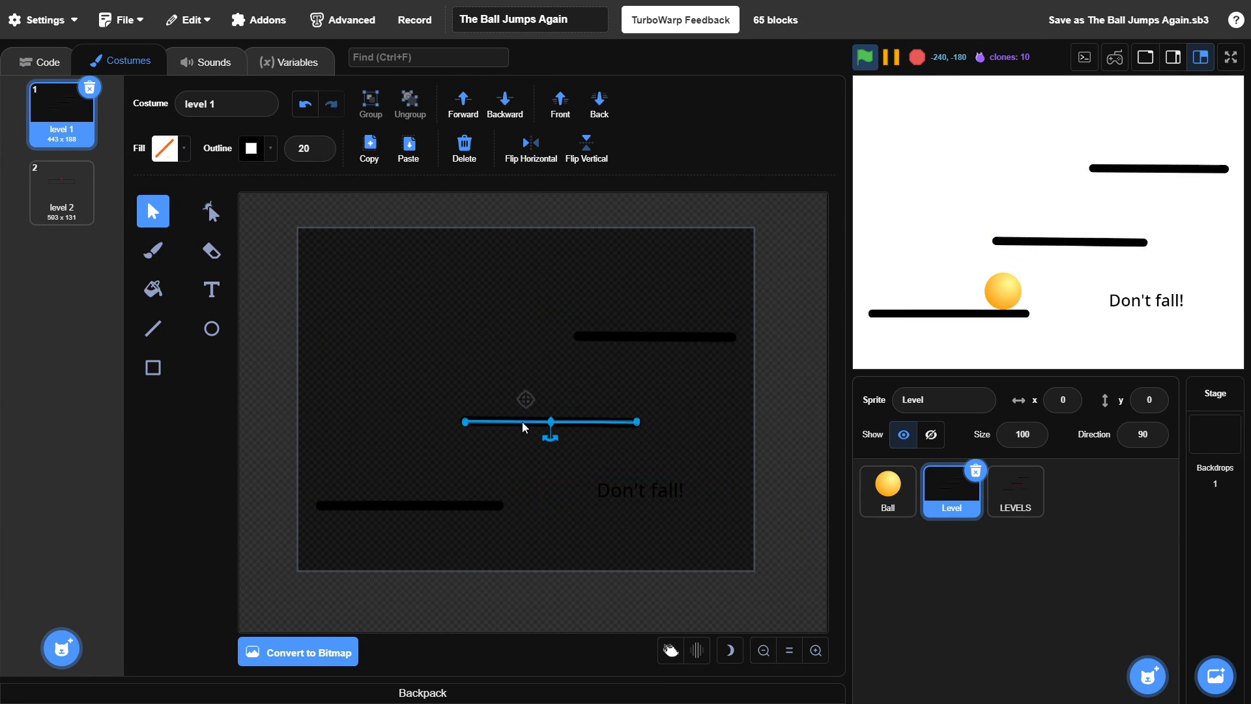
pyautogui.click(864, 57)
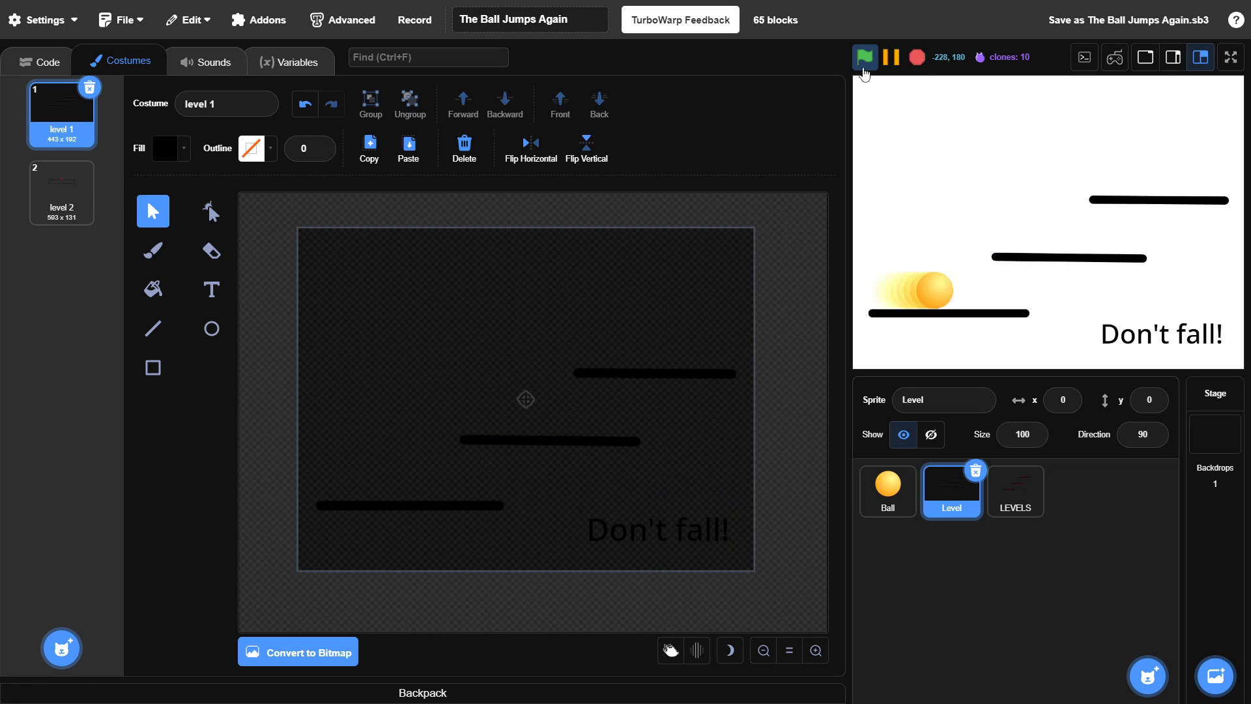
pyautogui.click(37, 60)
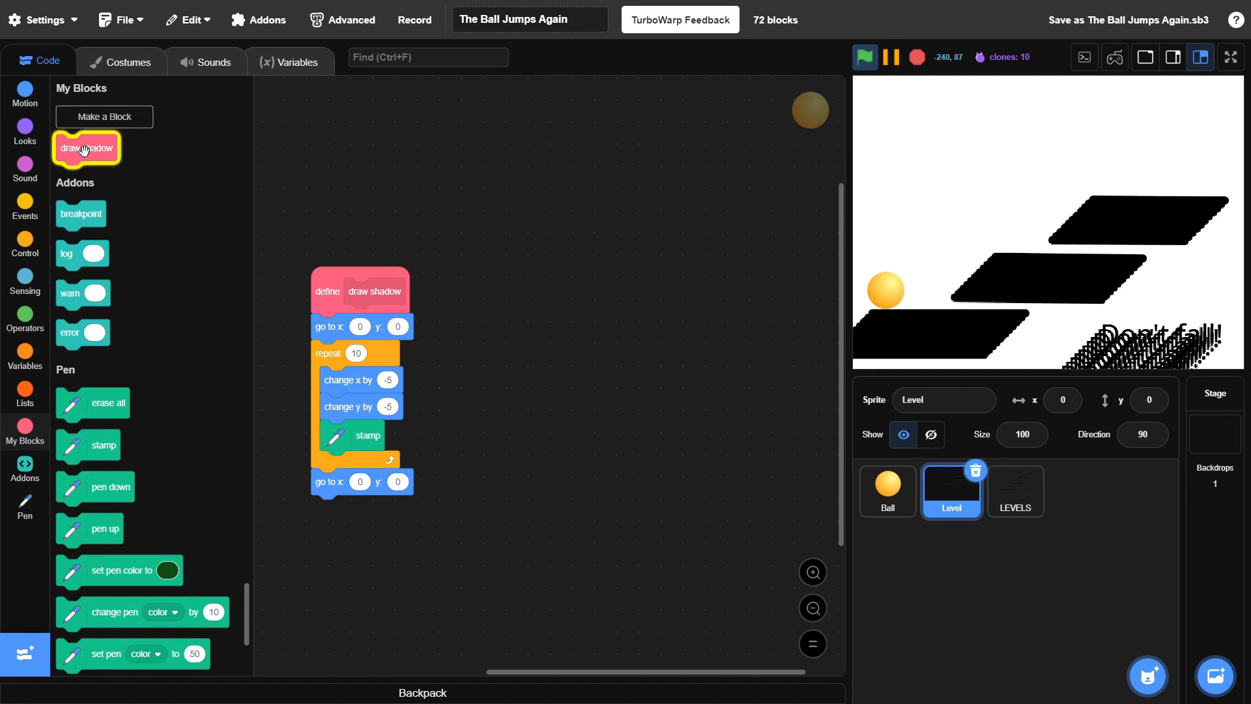
# - Add the draw shadow block (repeat 10, offset -5) and test it full screen
pyautogui.click(1230, 57)
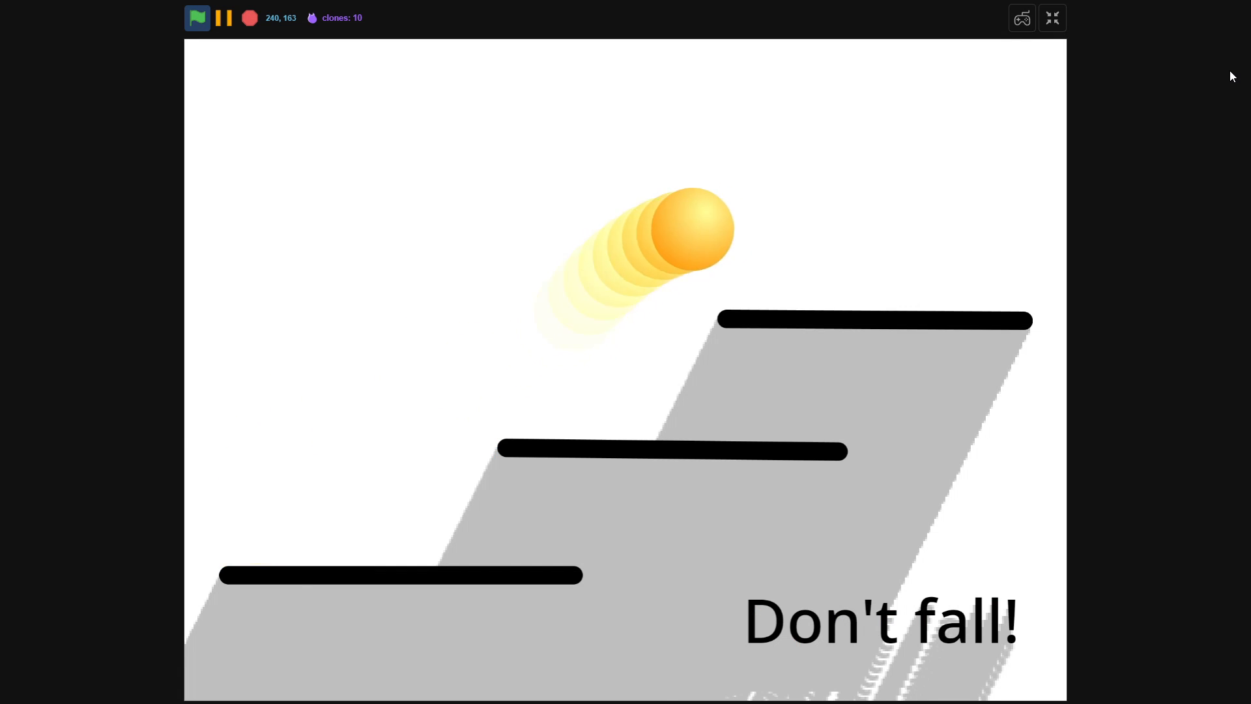
pyautogui.click(1052, 18)
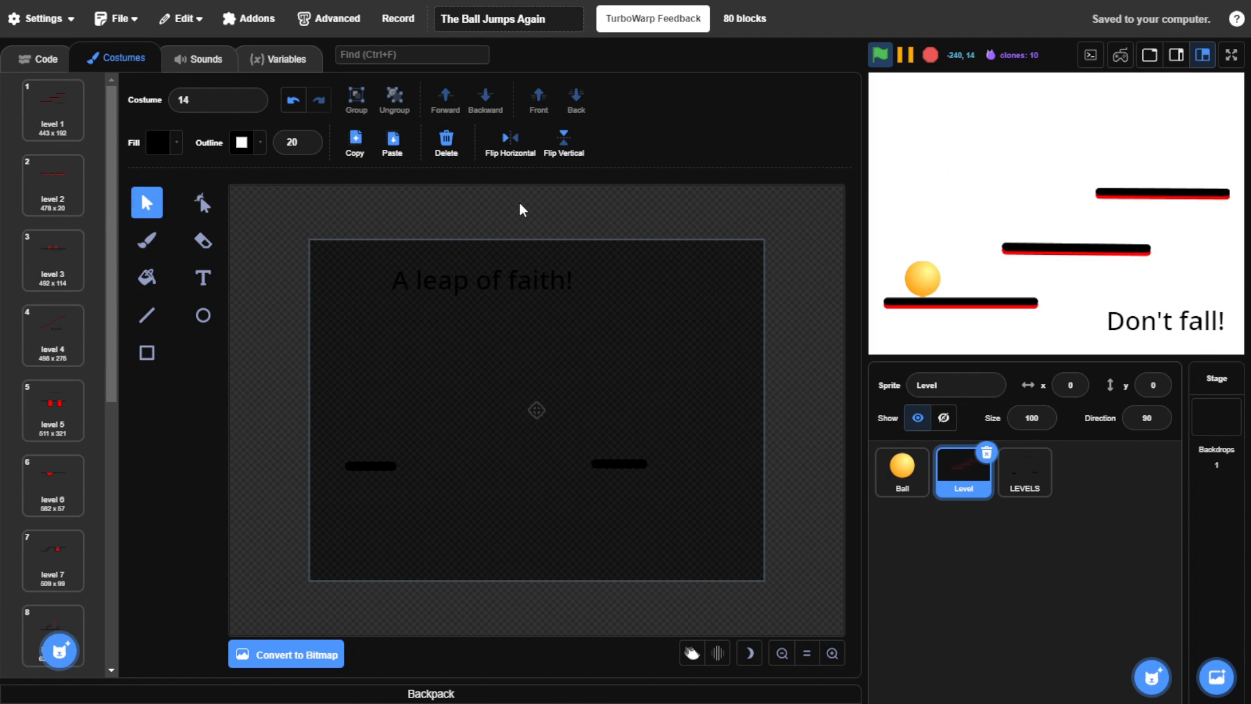
# - Build the Intro clone splash that waits until timer > 3.7 then broadcasts start, testing full screen
pyautogui.click(1231, 54)
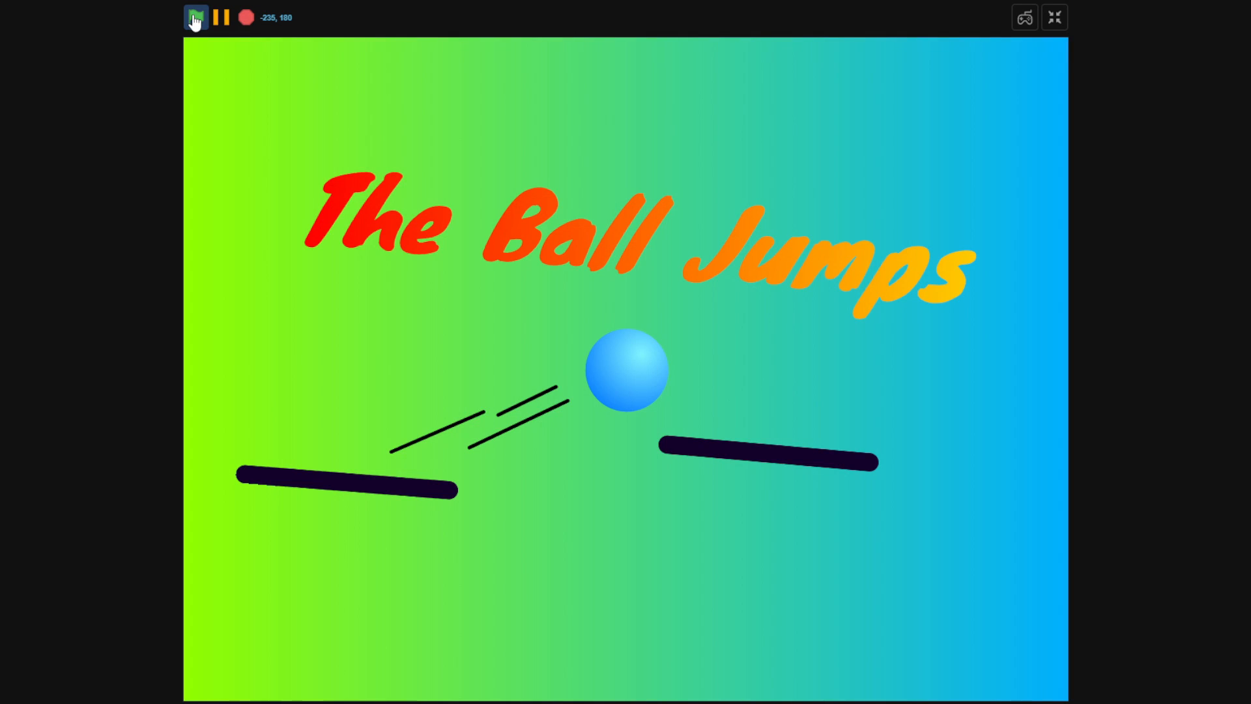
pyautogui.click(196, 18)
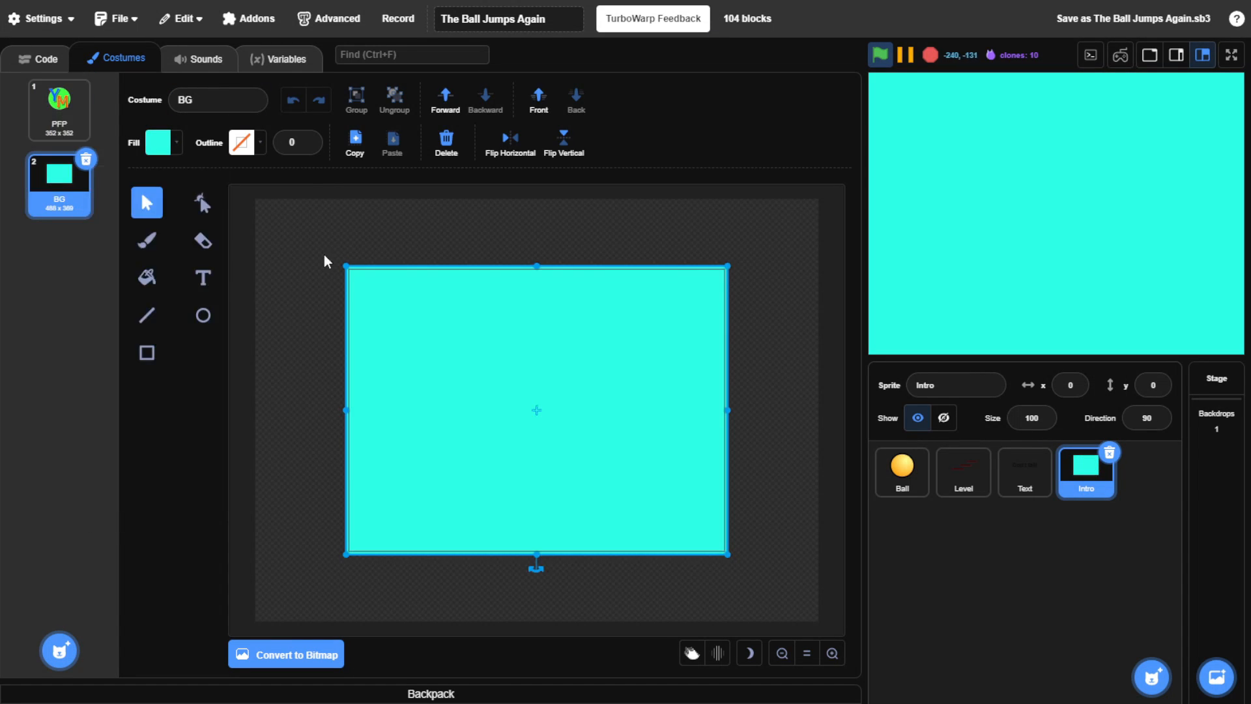
pyautogui.click(36, 57)
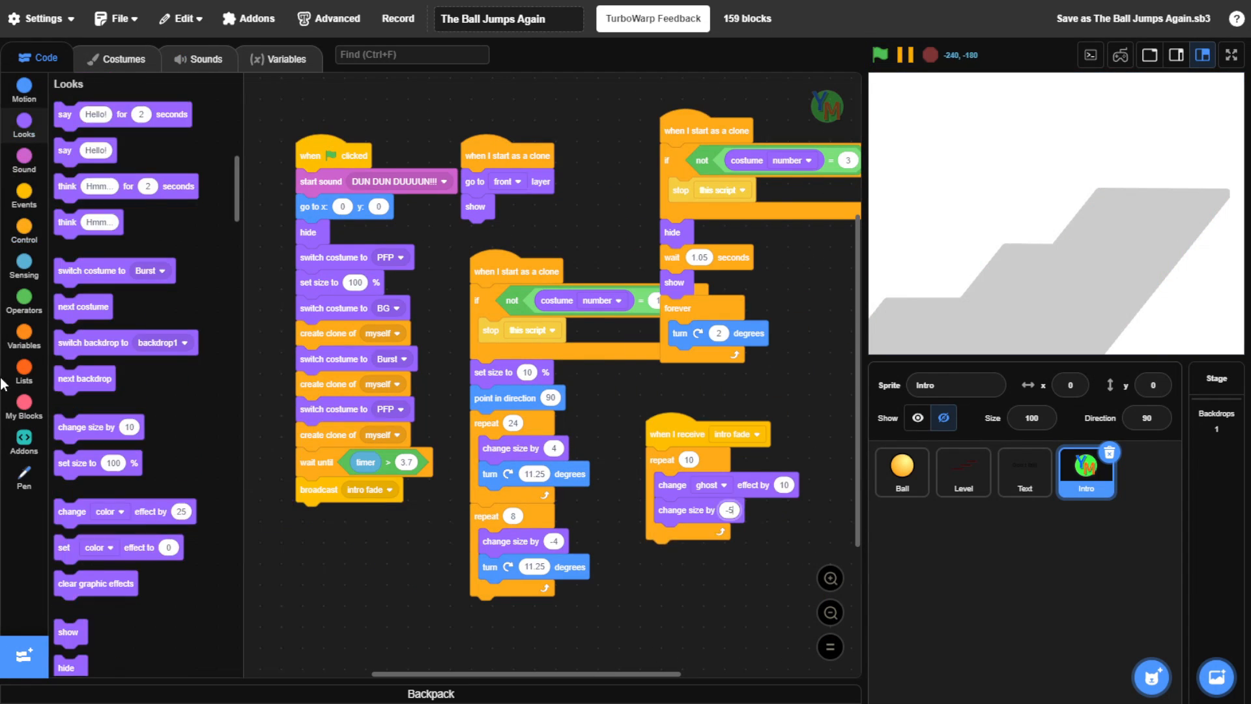
pyautogui.click(881, 55)
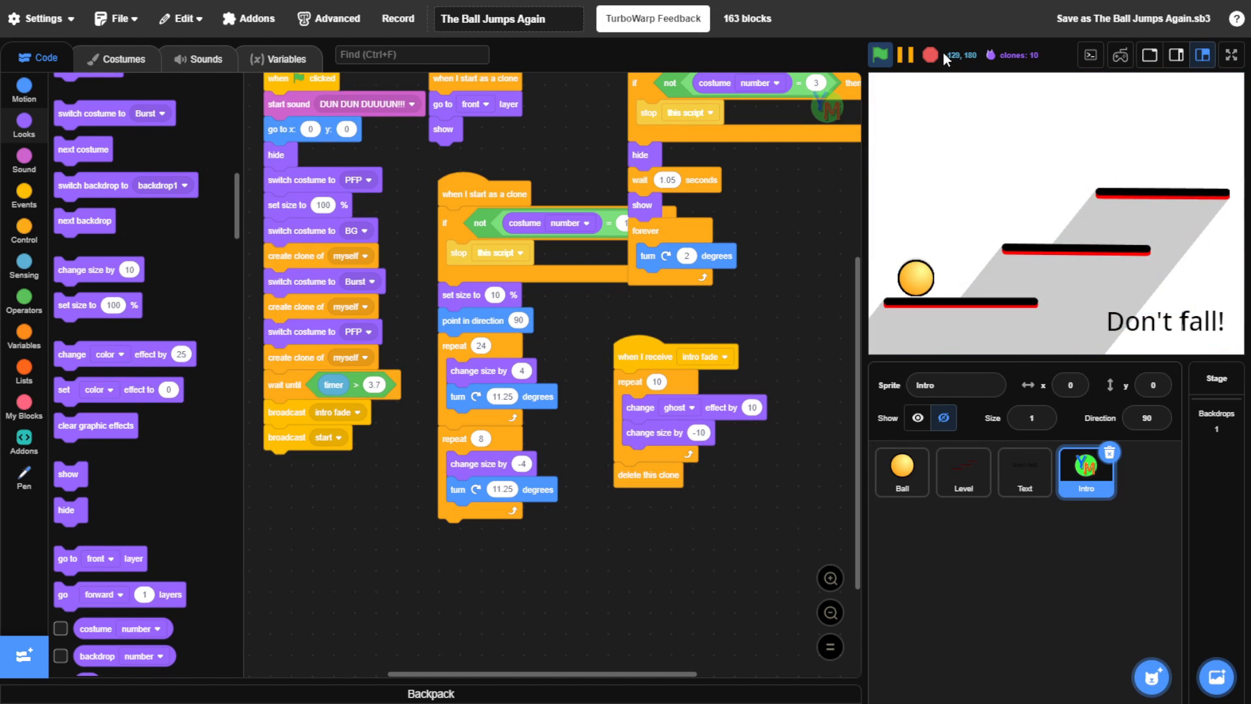
# - Give the Stage a 'when I receive start' hat and upload Marshmello - Summer
pyautogui.click(1230, 54)
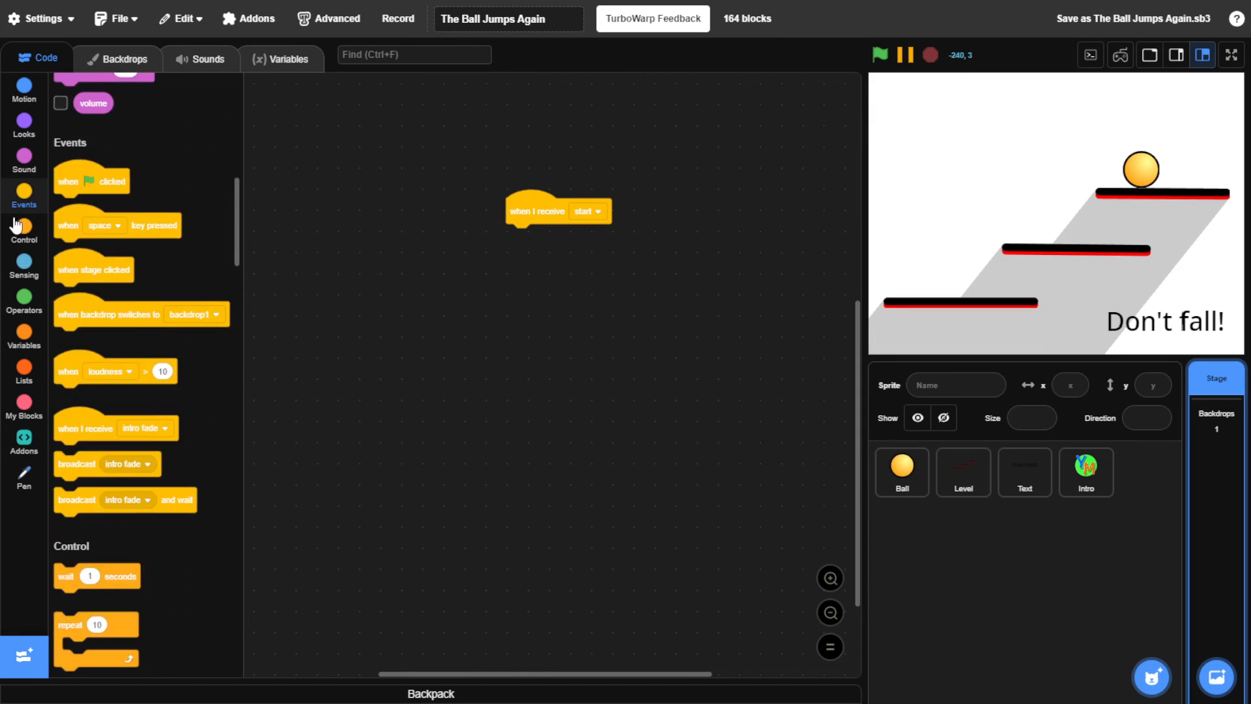
pyautogui.click(202, 58)
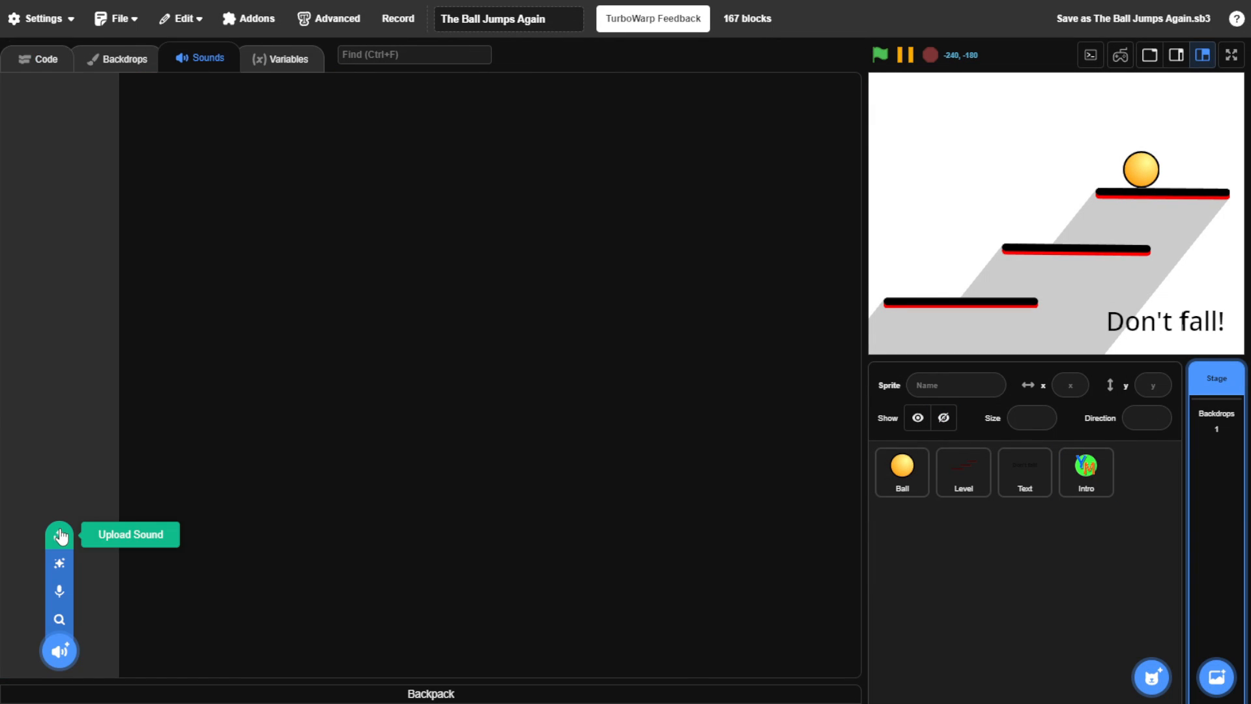
pyautogui.click(59, 536)
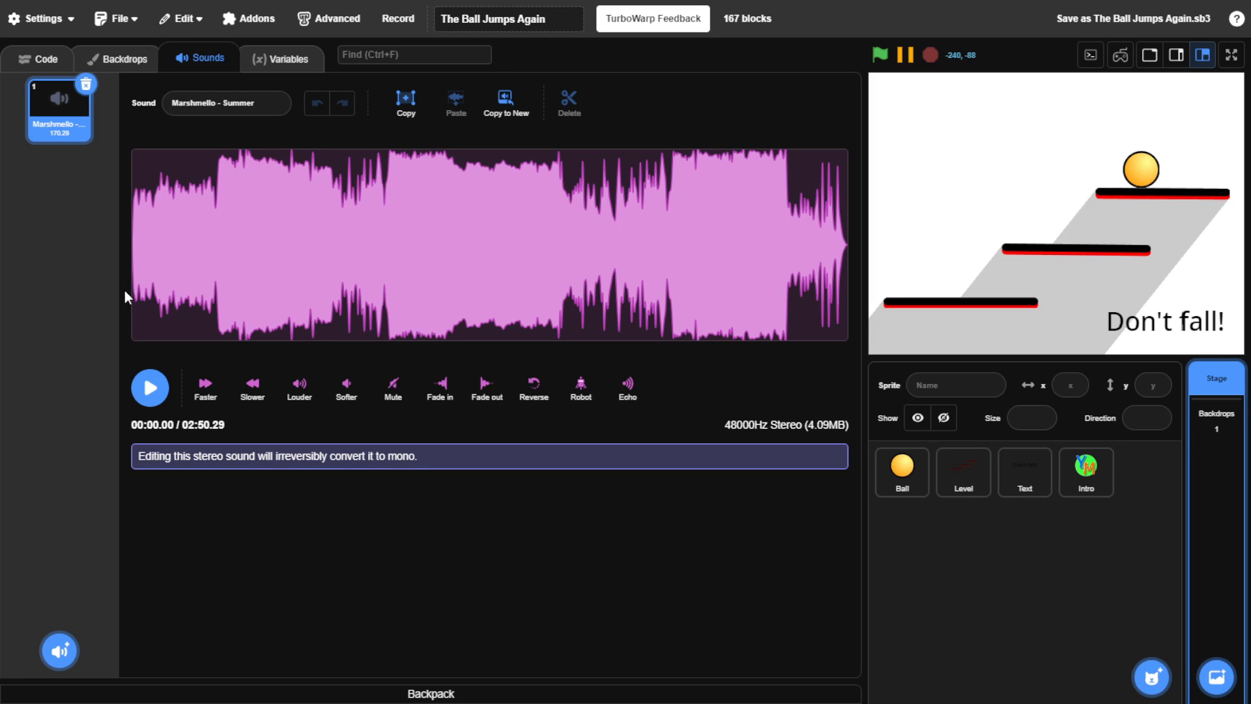
pyautogui.moveTo(148, 365)
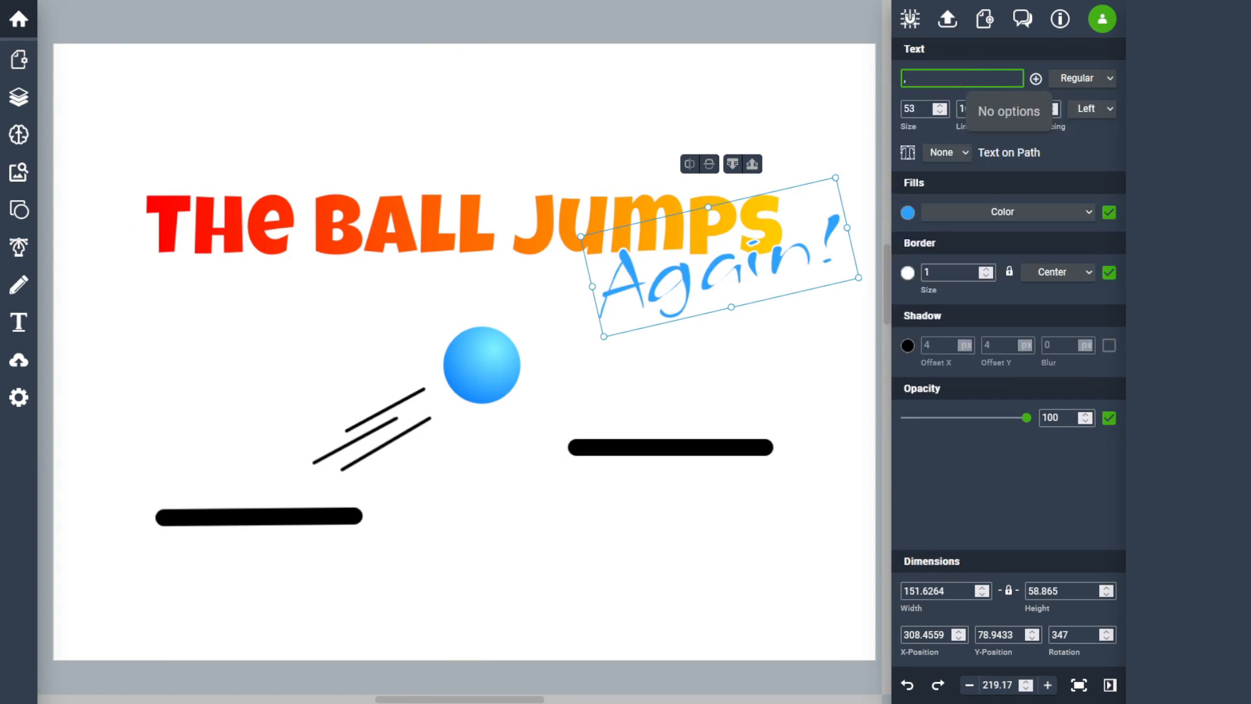
# - Set the 'Again!' text to Permanent Marker and download the 480x360 PNG
pyautogui.write('Permanent Marker')
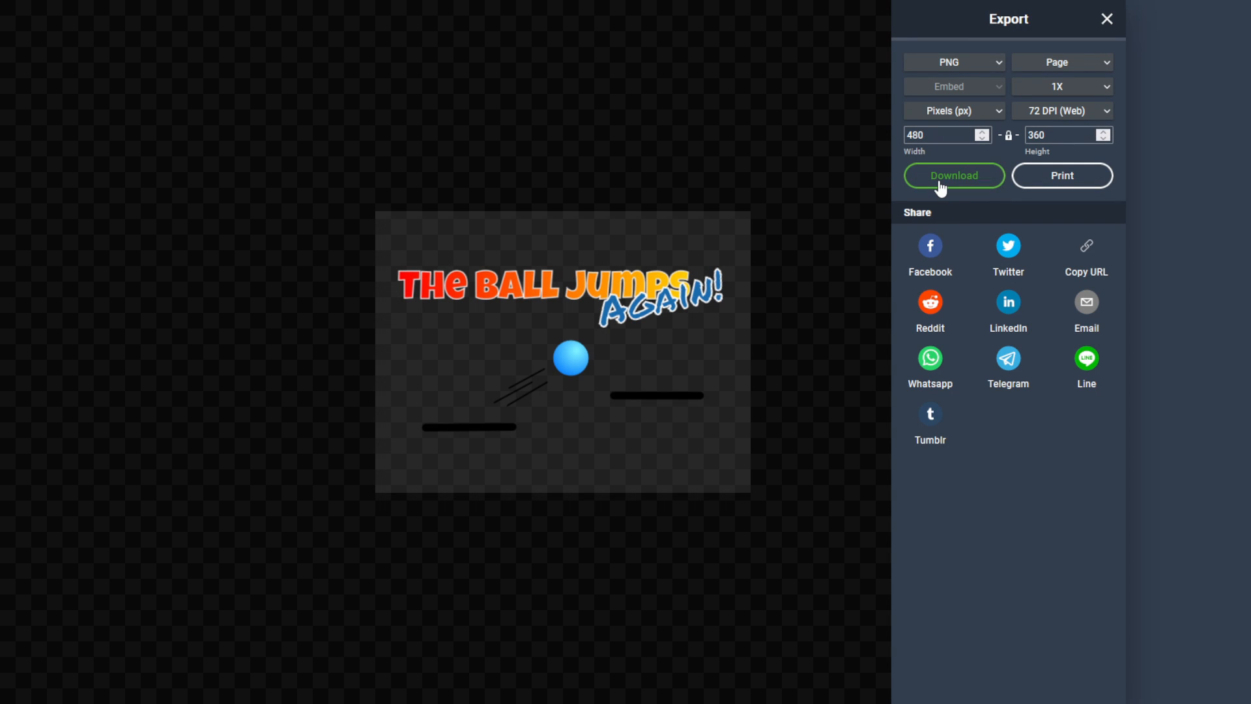
pyautogui.click(1108, 19)
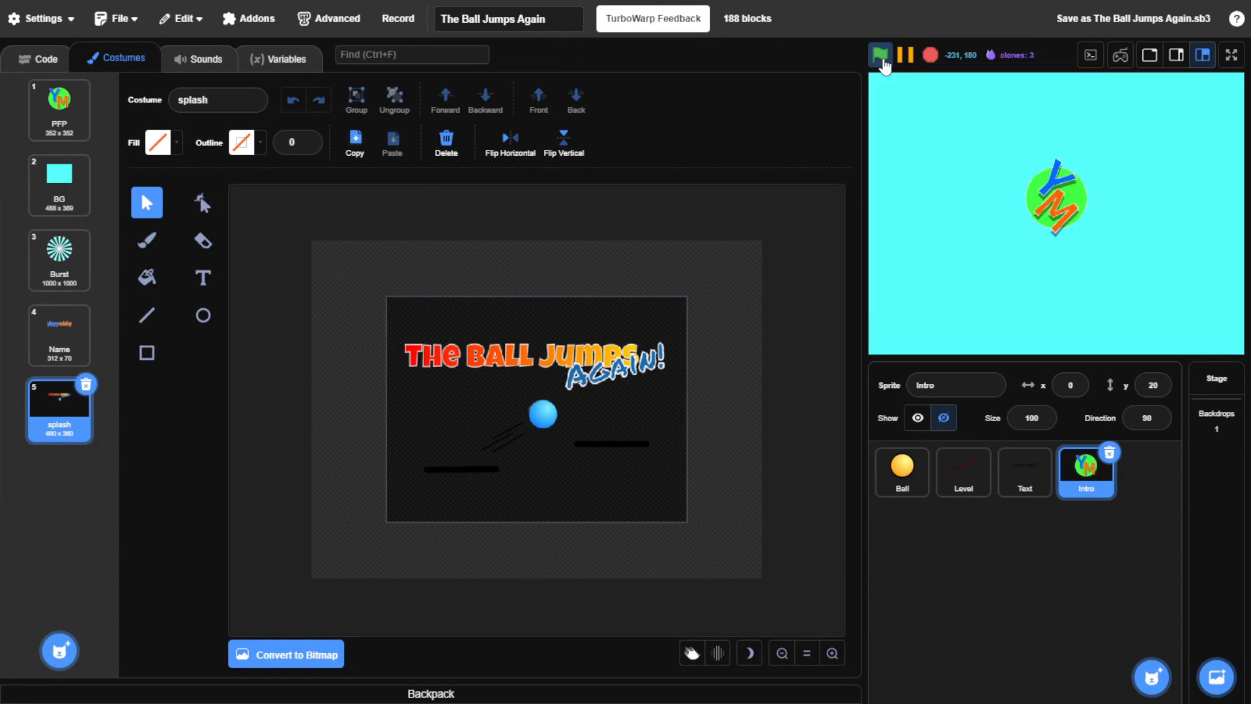
# - Preview the splash.png title costume shown via the 'costume name contains splash' check
pyautogui.click(881, 54)
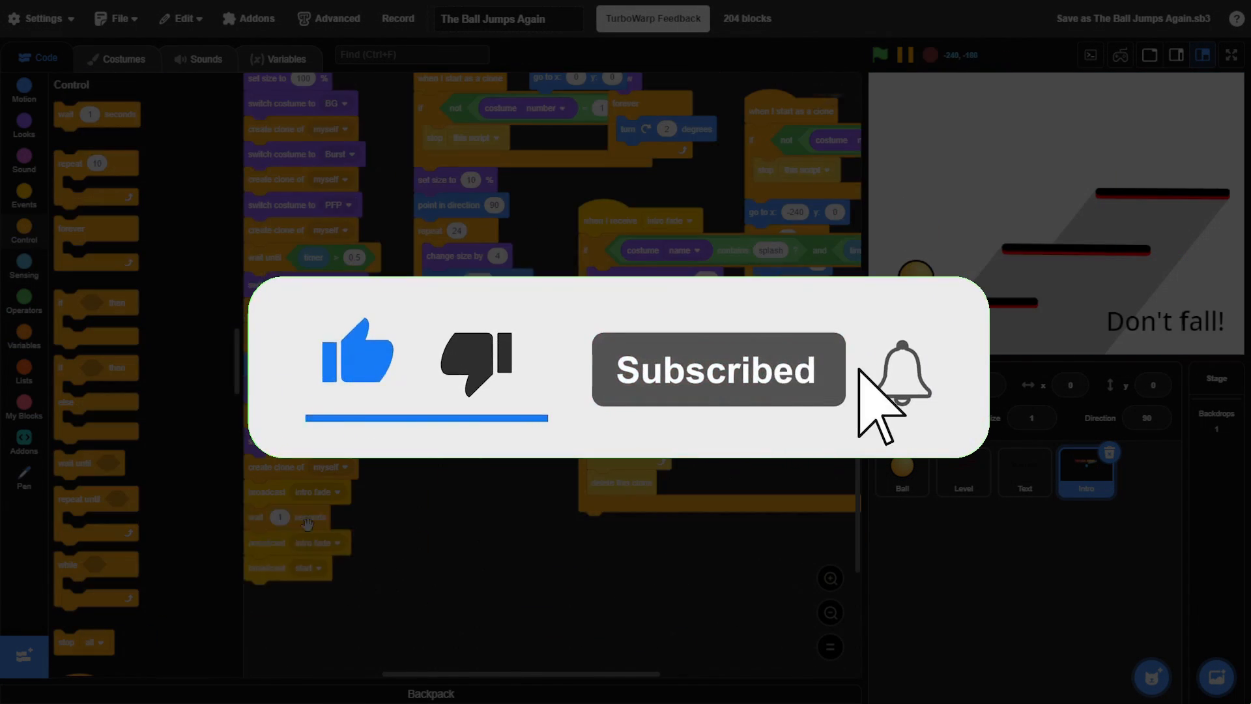
pyautogui.click(880, 54)
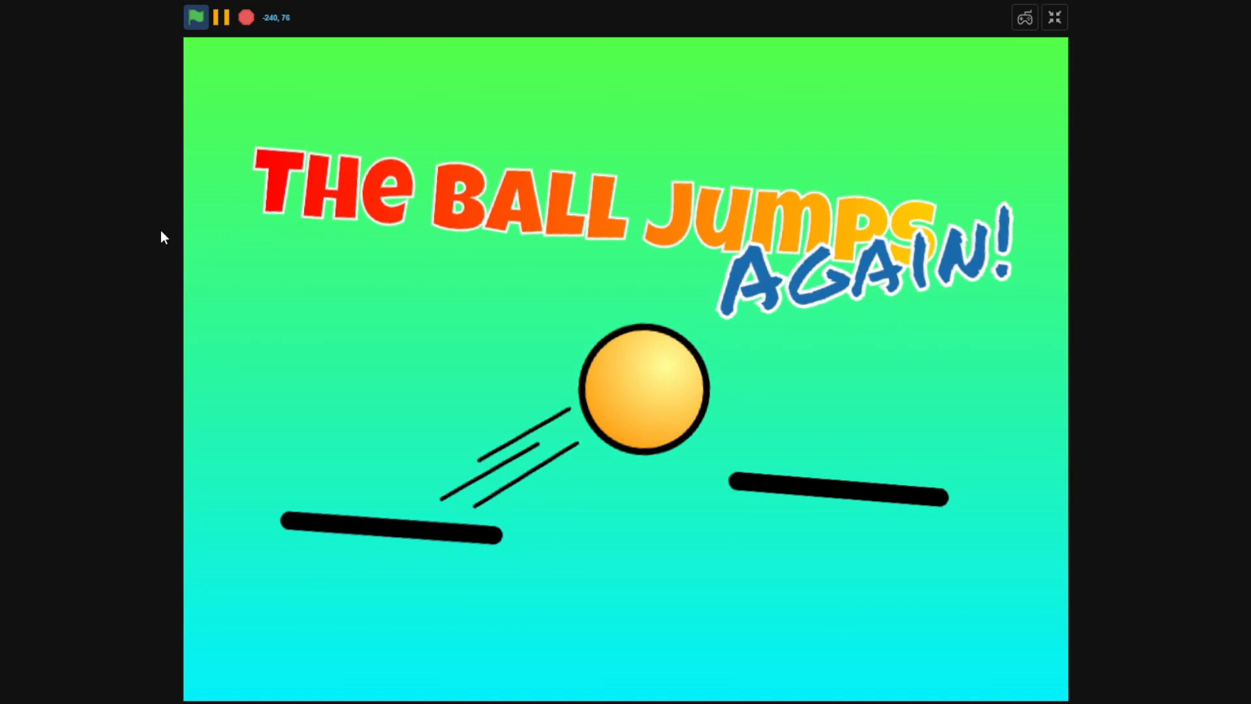
# - Play the splash into level one full screen and restart with the pink ball
pyautogui.click(196, 17)
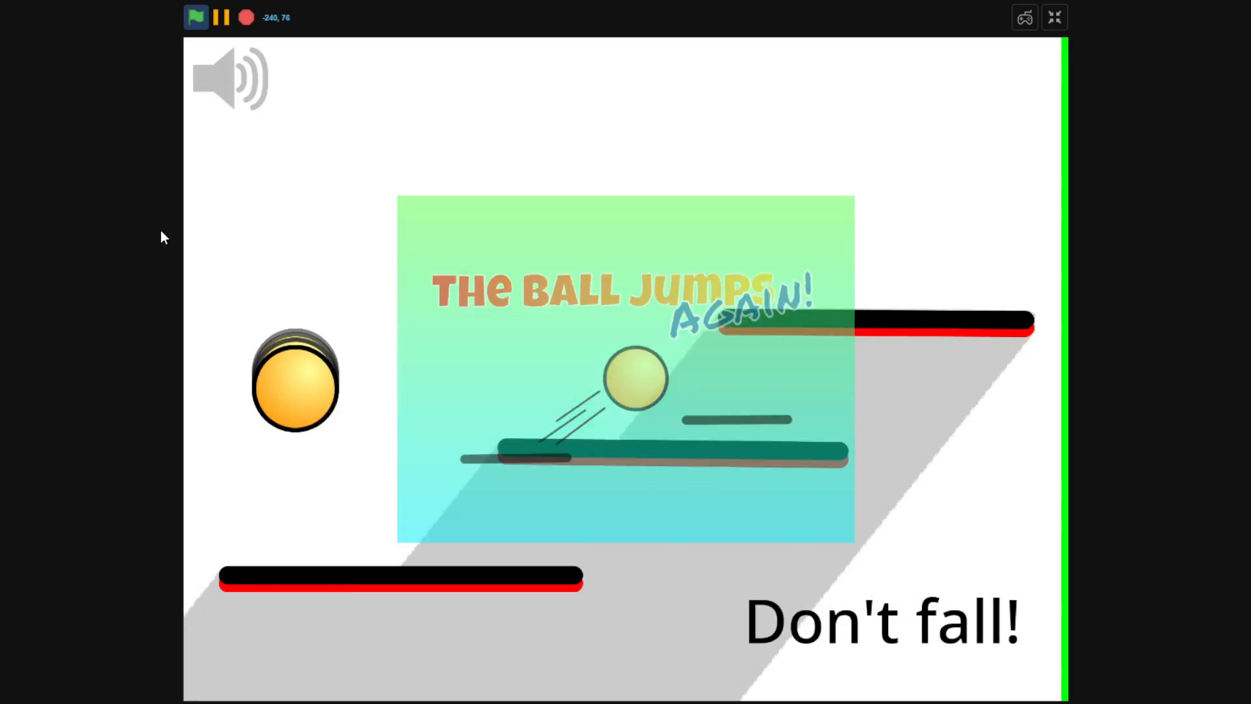
pyautogui.click(196, 18)
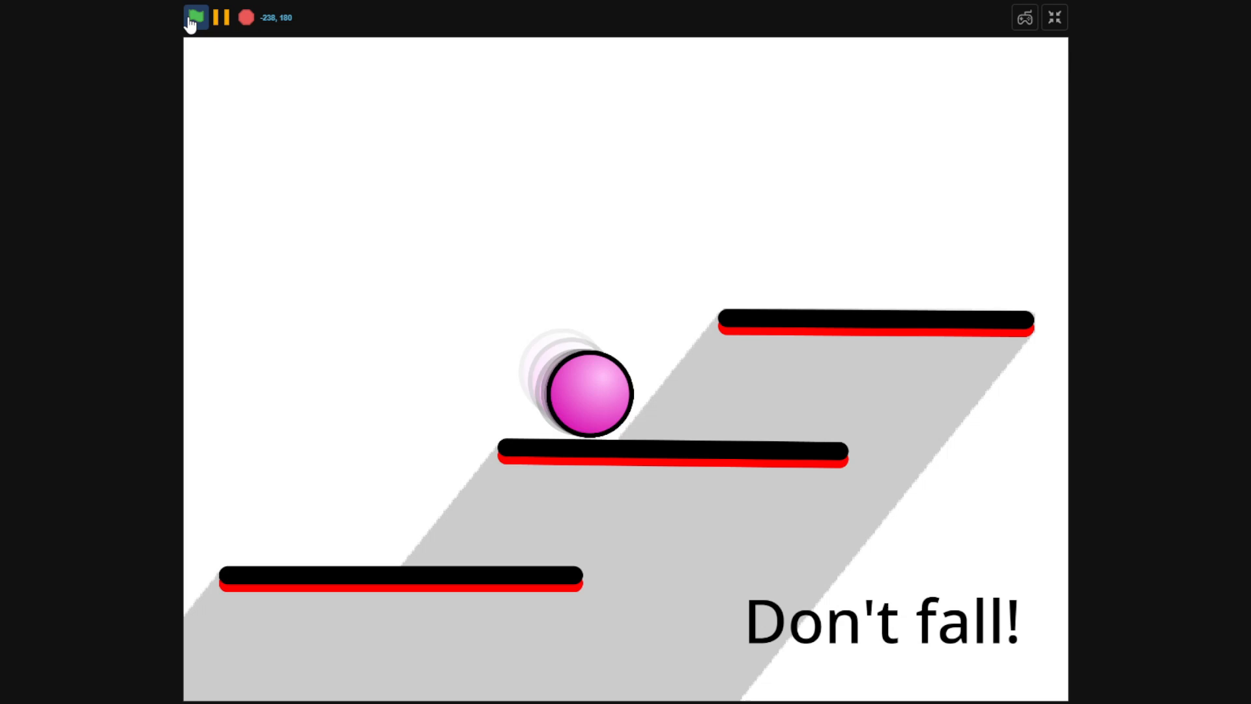